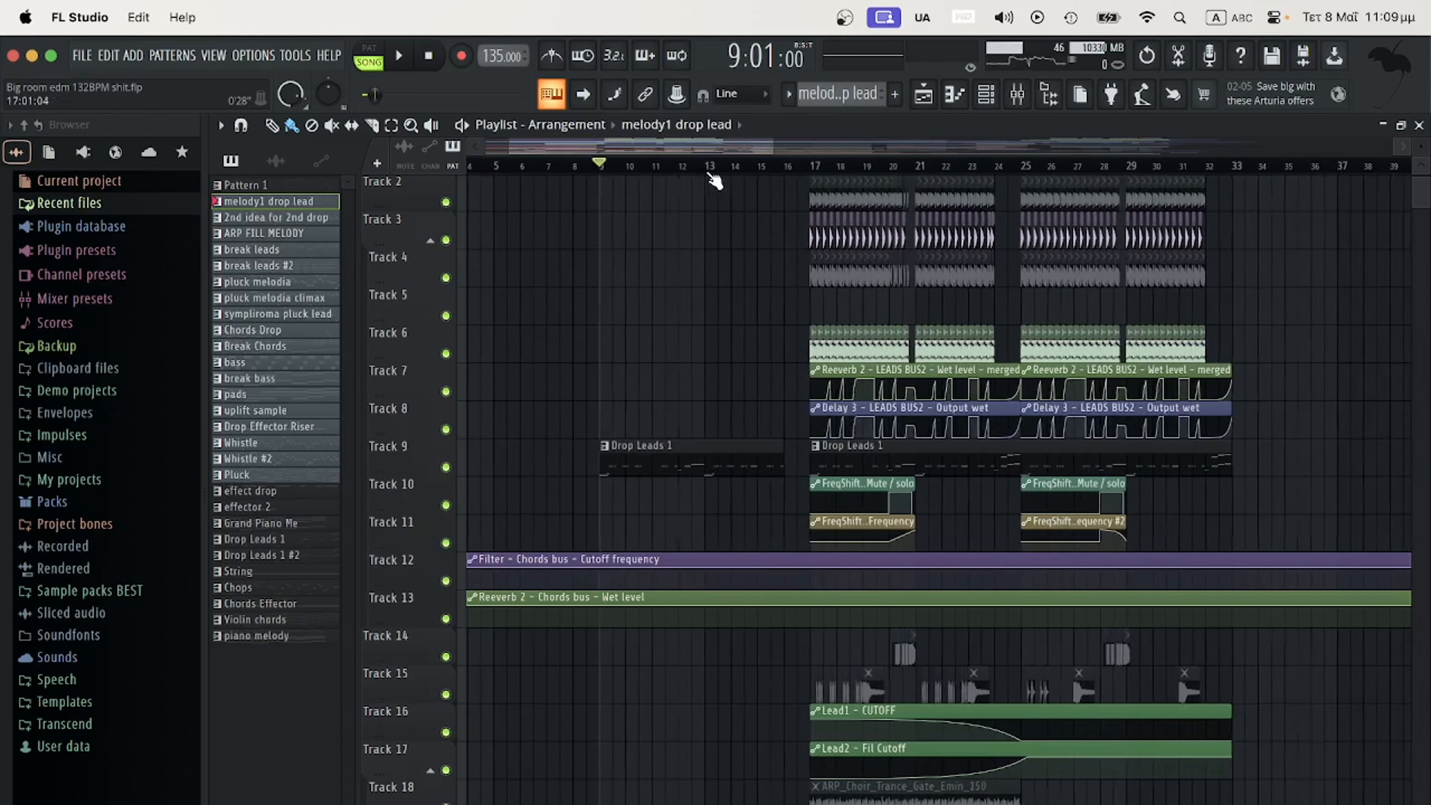
- Bounce the Pads track to audio from its start to consolidate it
scroll(down, 3)
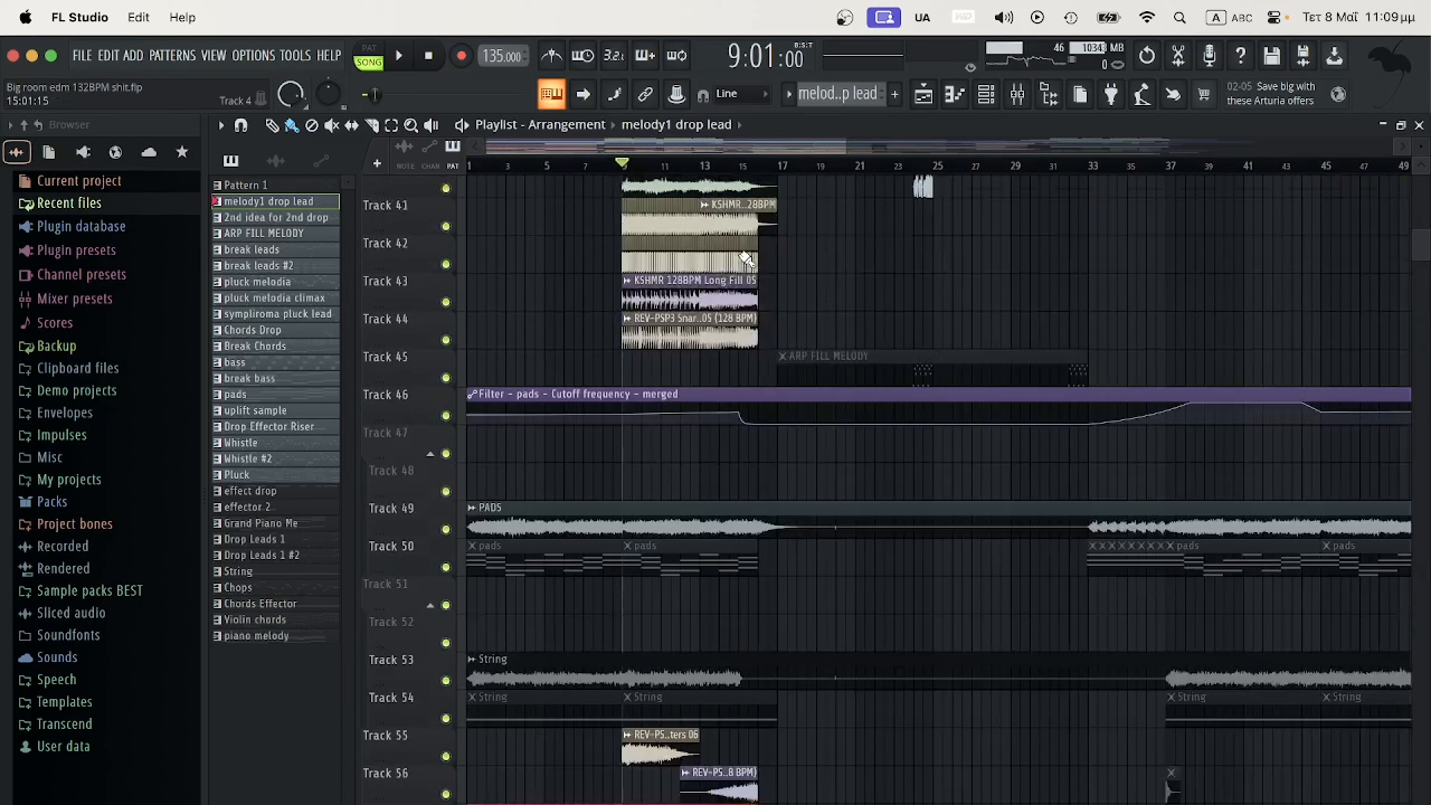
click(1016, 94)
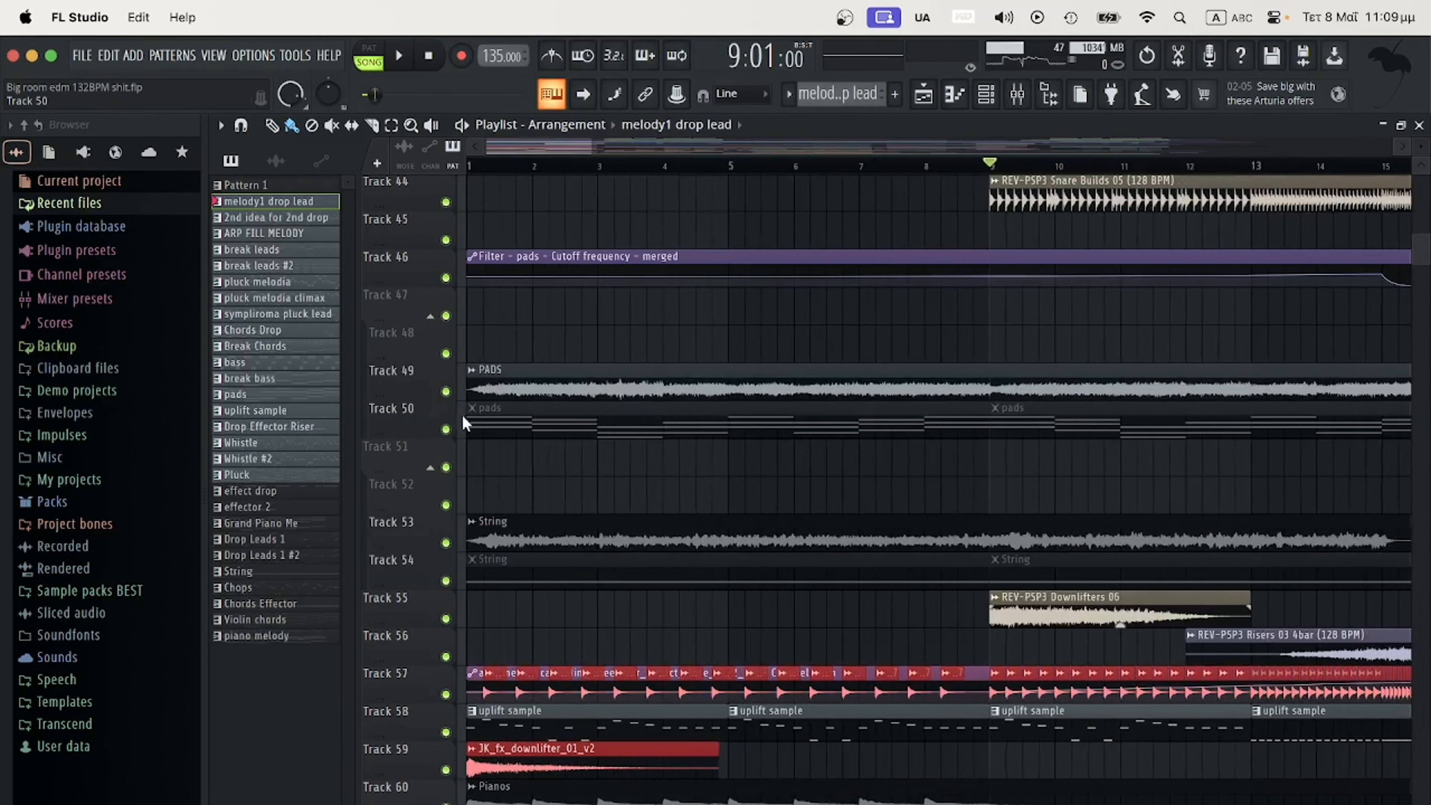
mouse_move(572, 421)
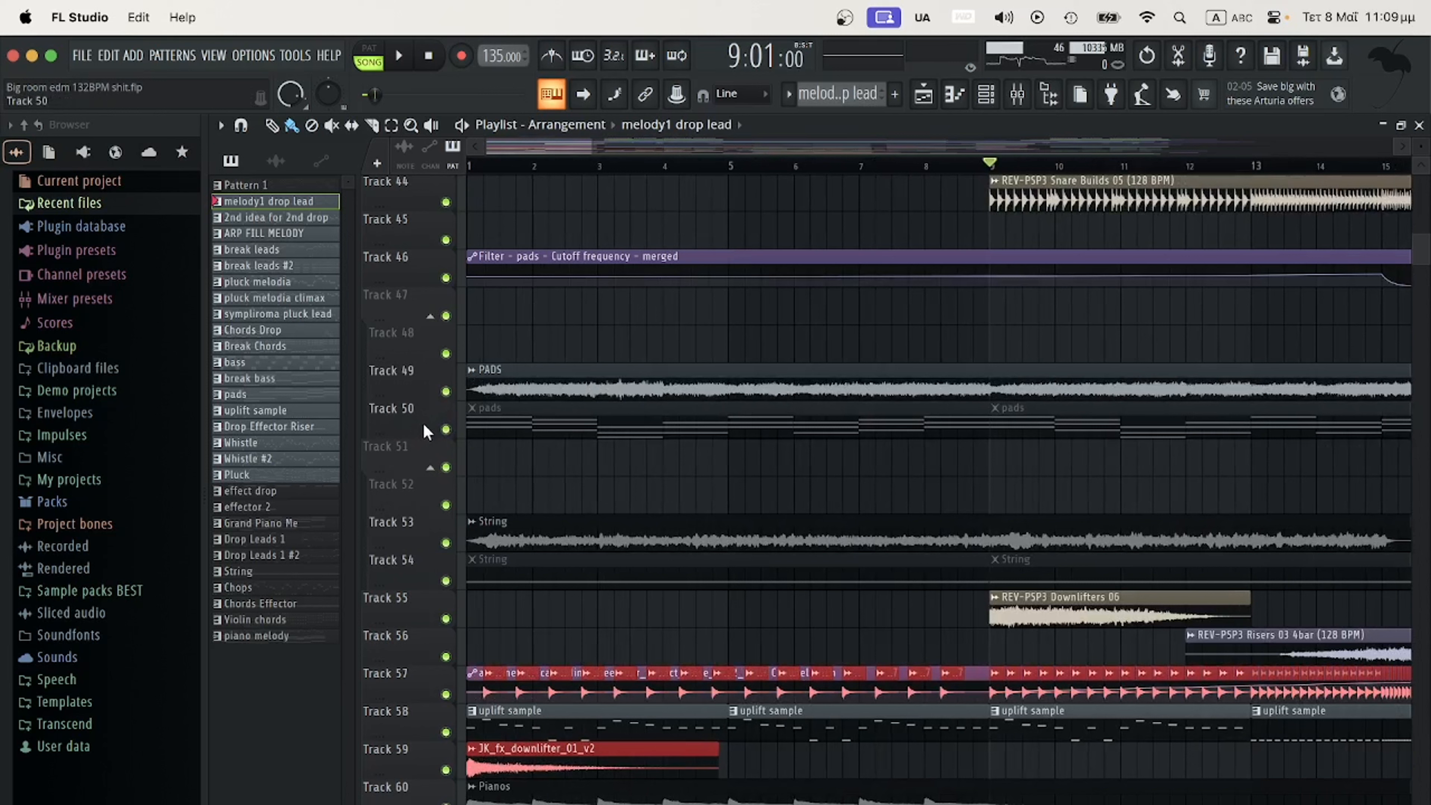
mouse_move(596, 423)
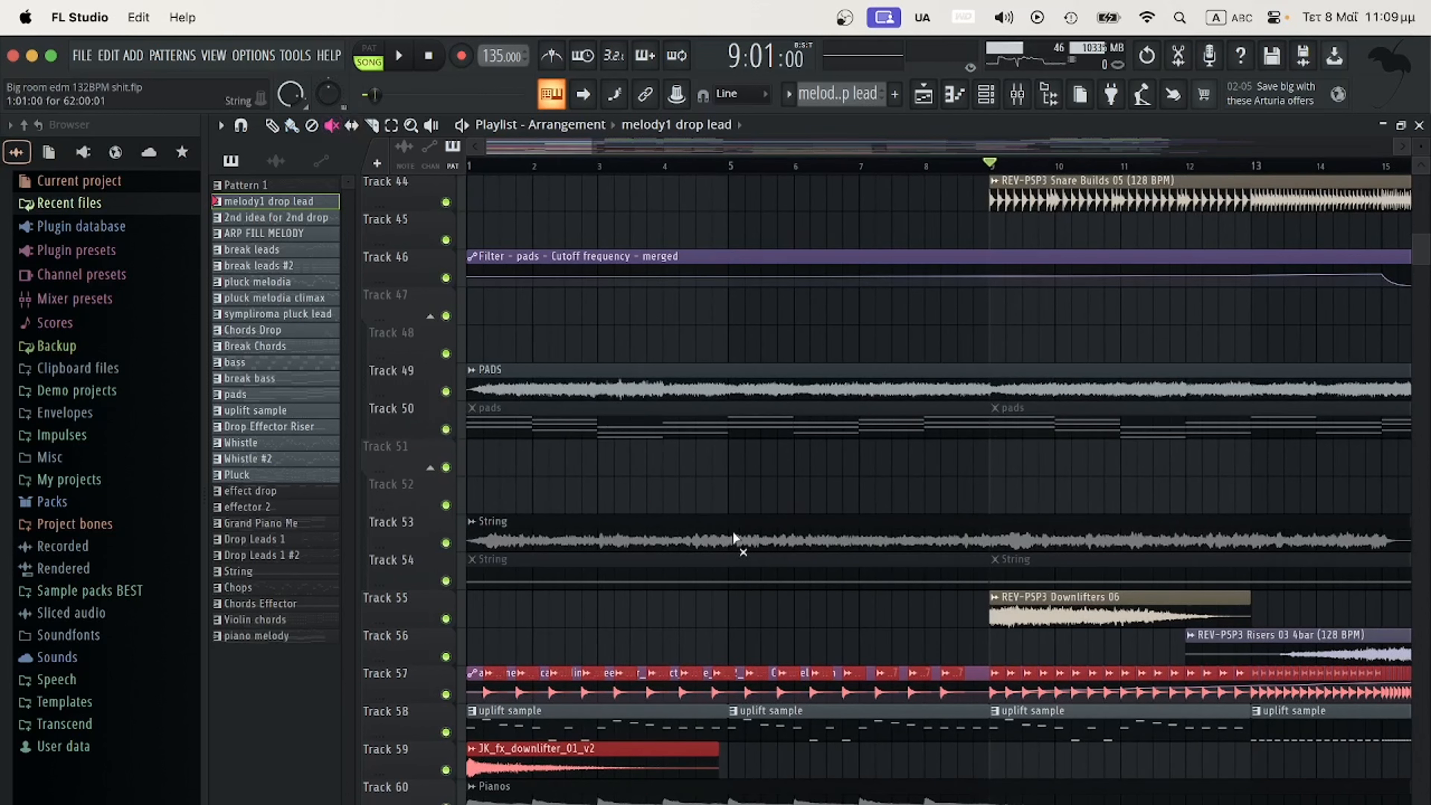
right_click(390, 408)
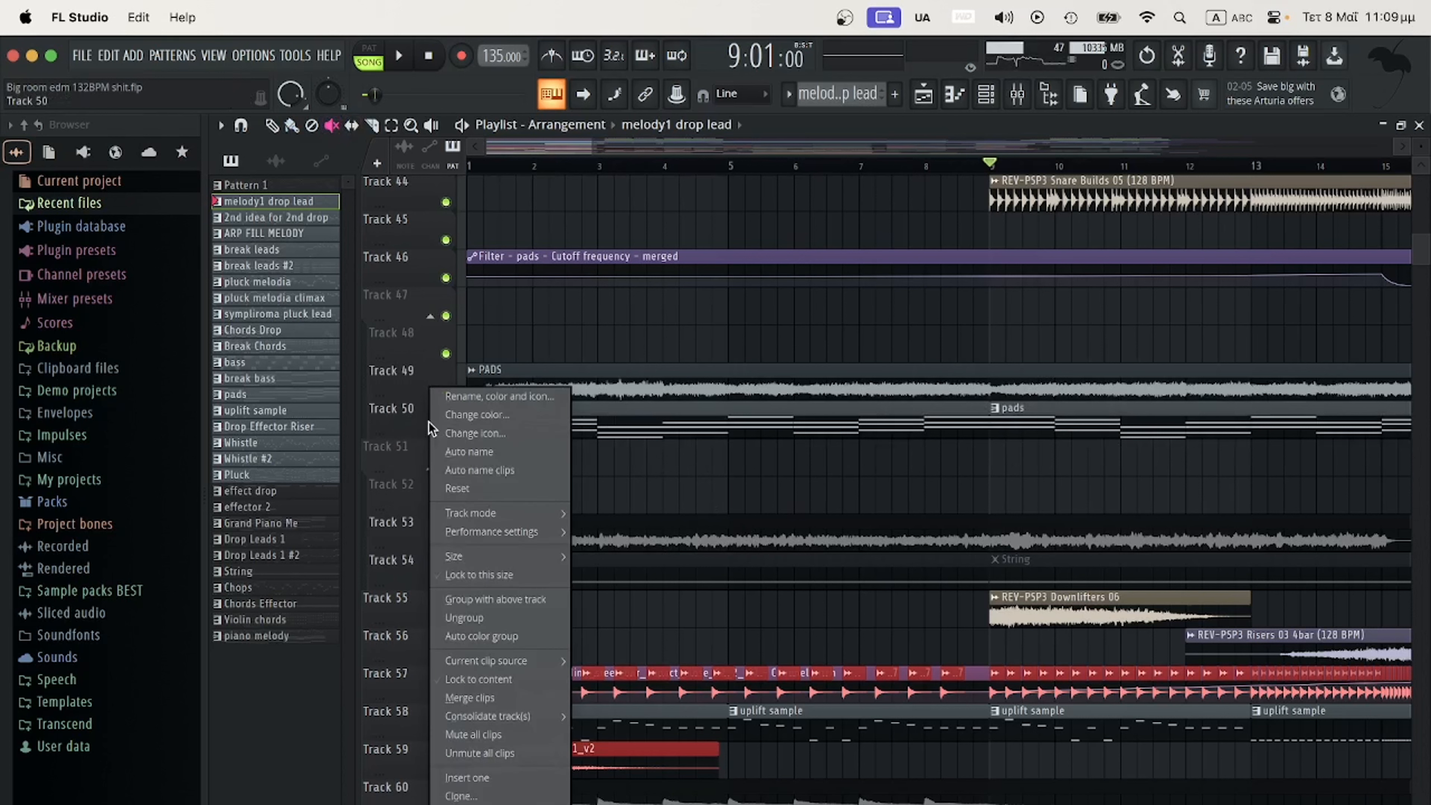
mouse_move(486, 720)
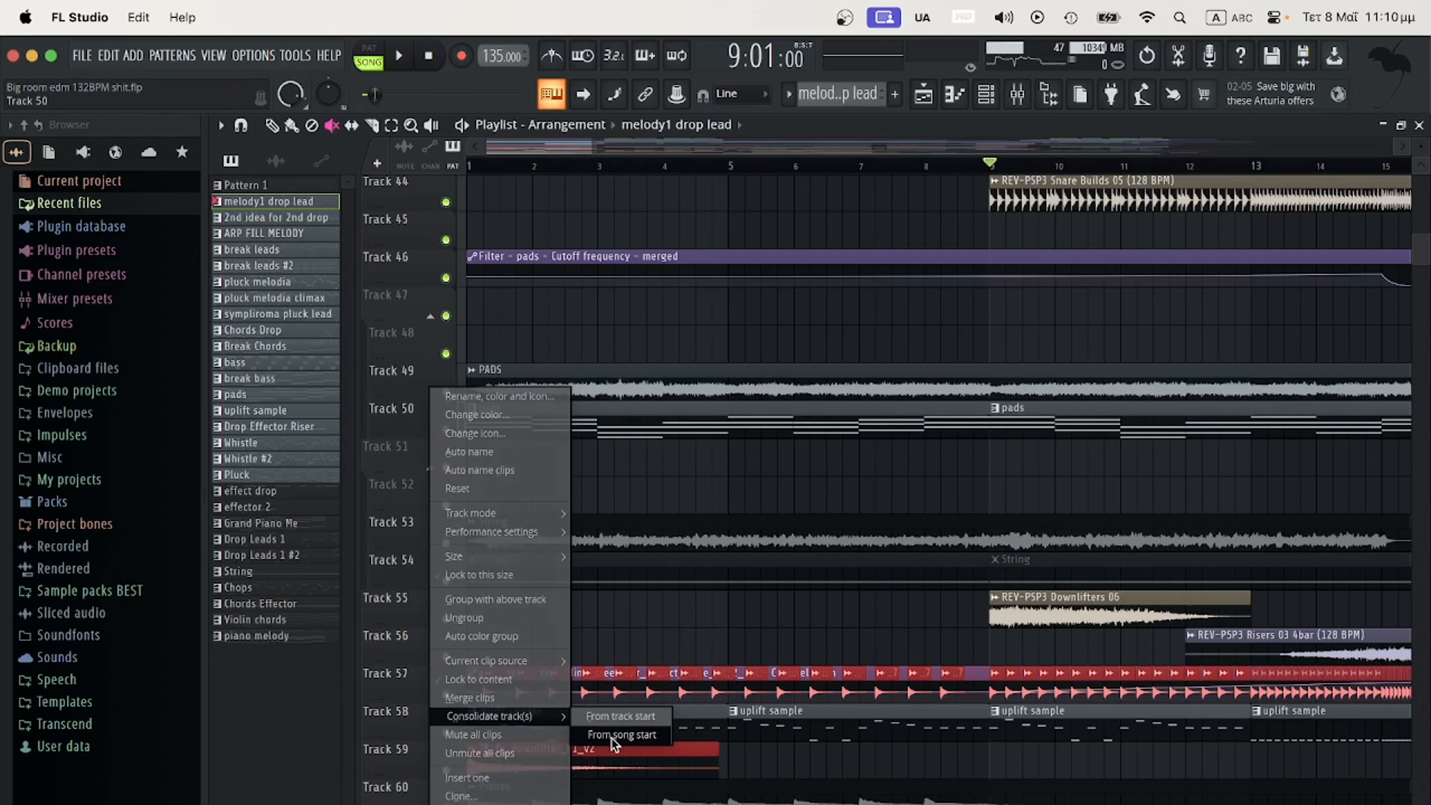
mouse_move(623, 715)
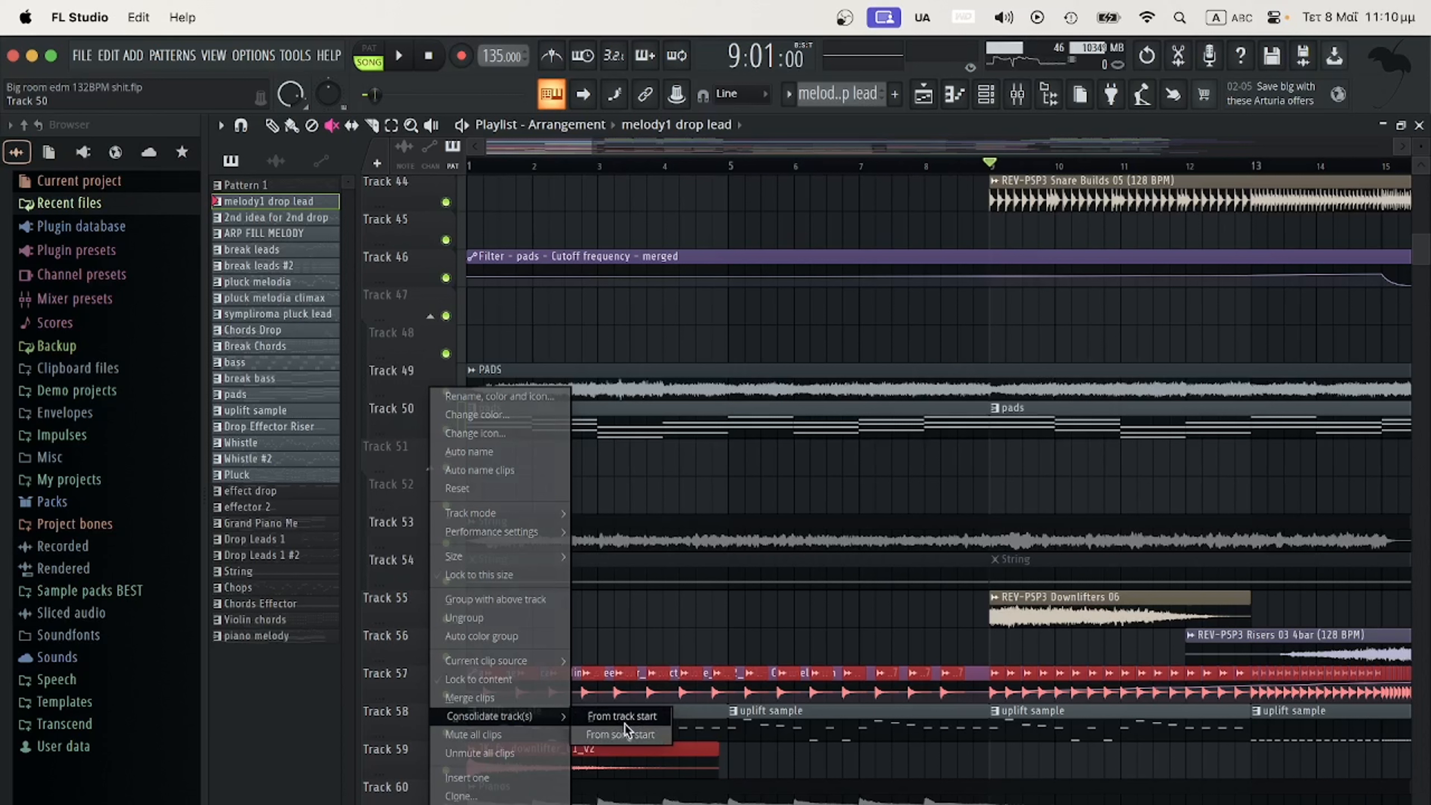
click(621, 720)
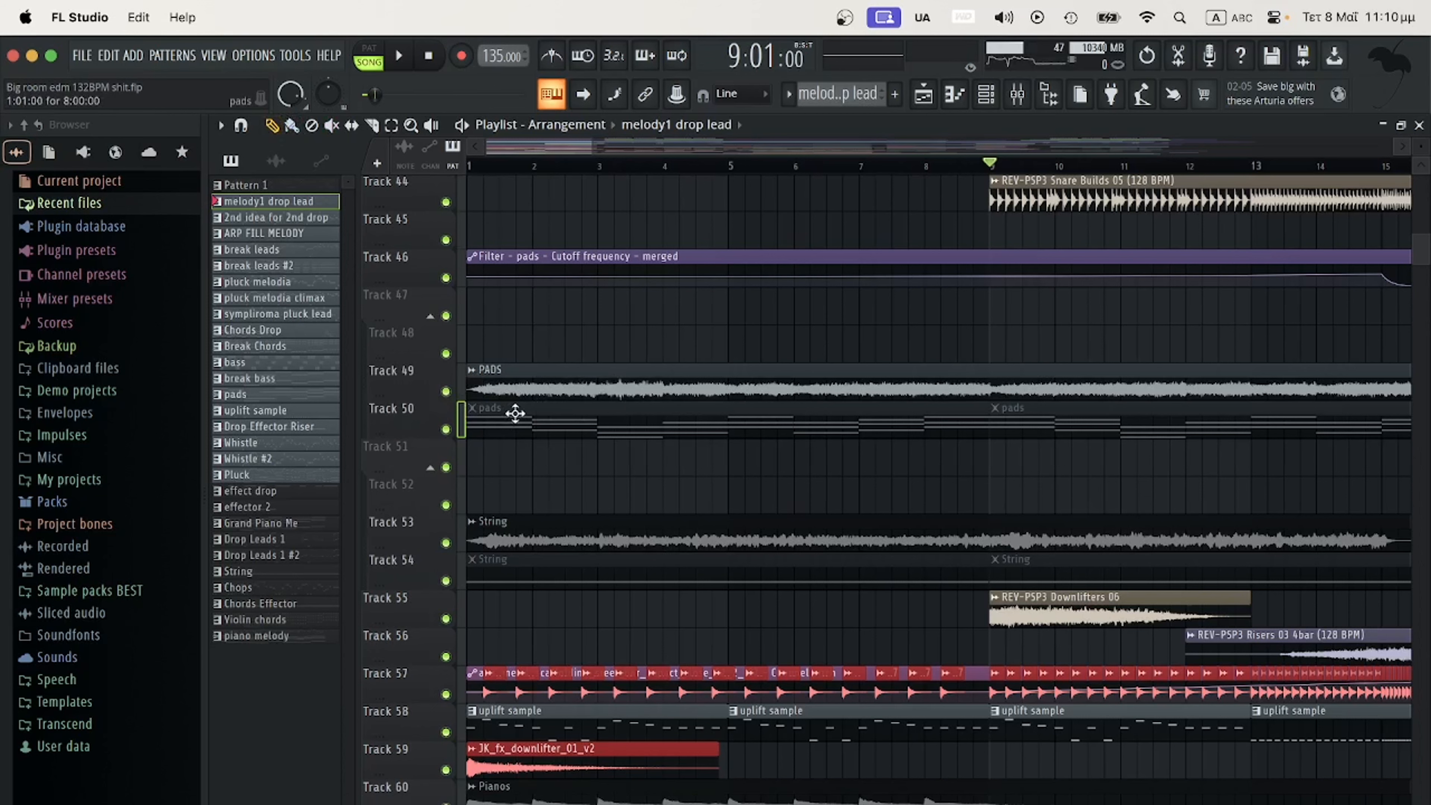
mouse_move(556, 412)
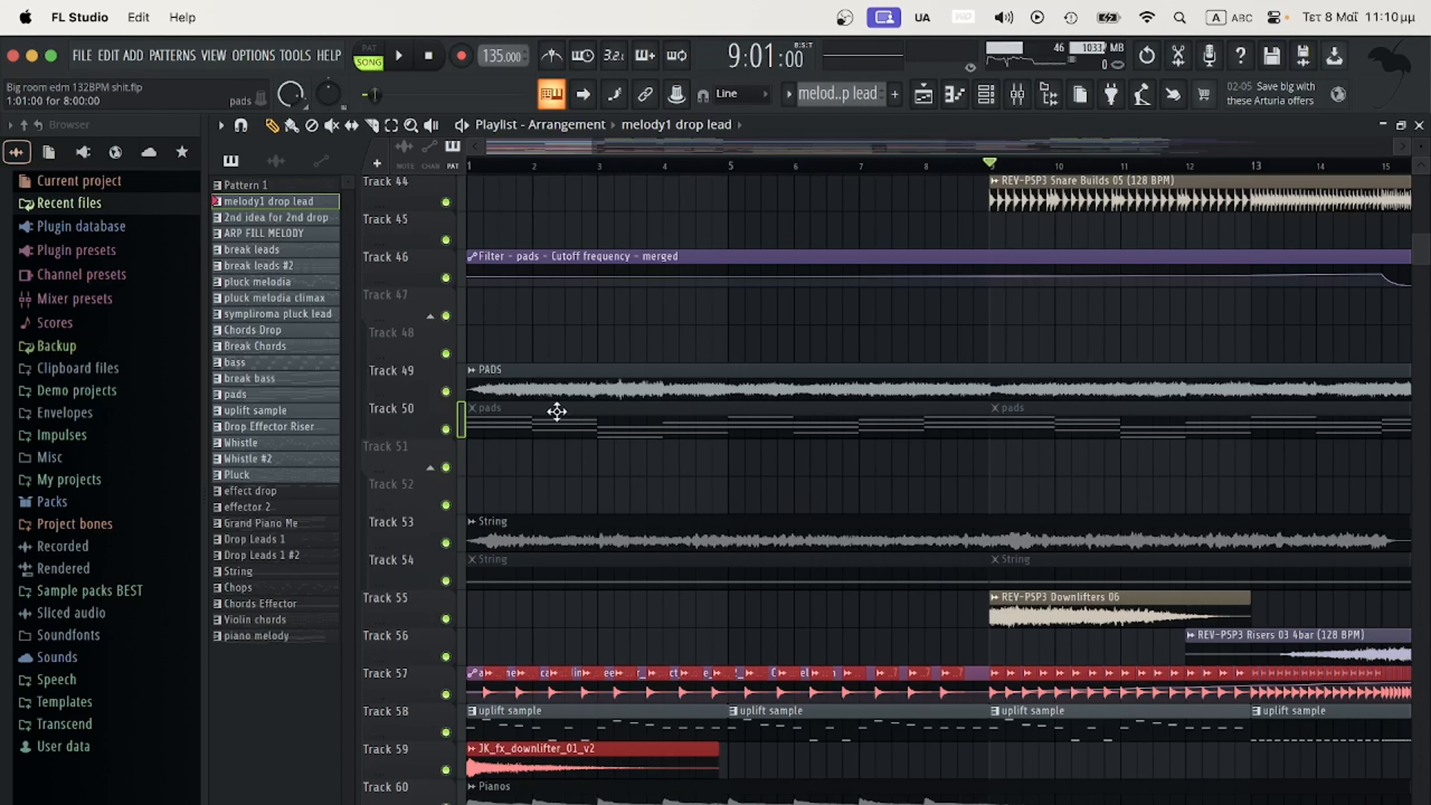
scroll(down, 3)
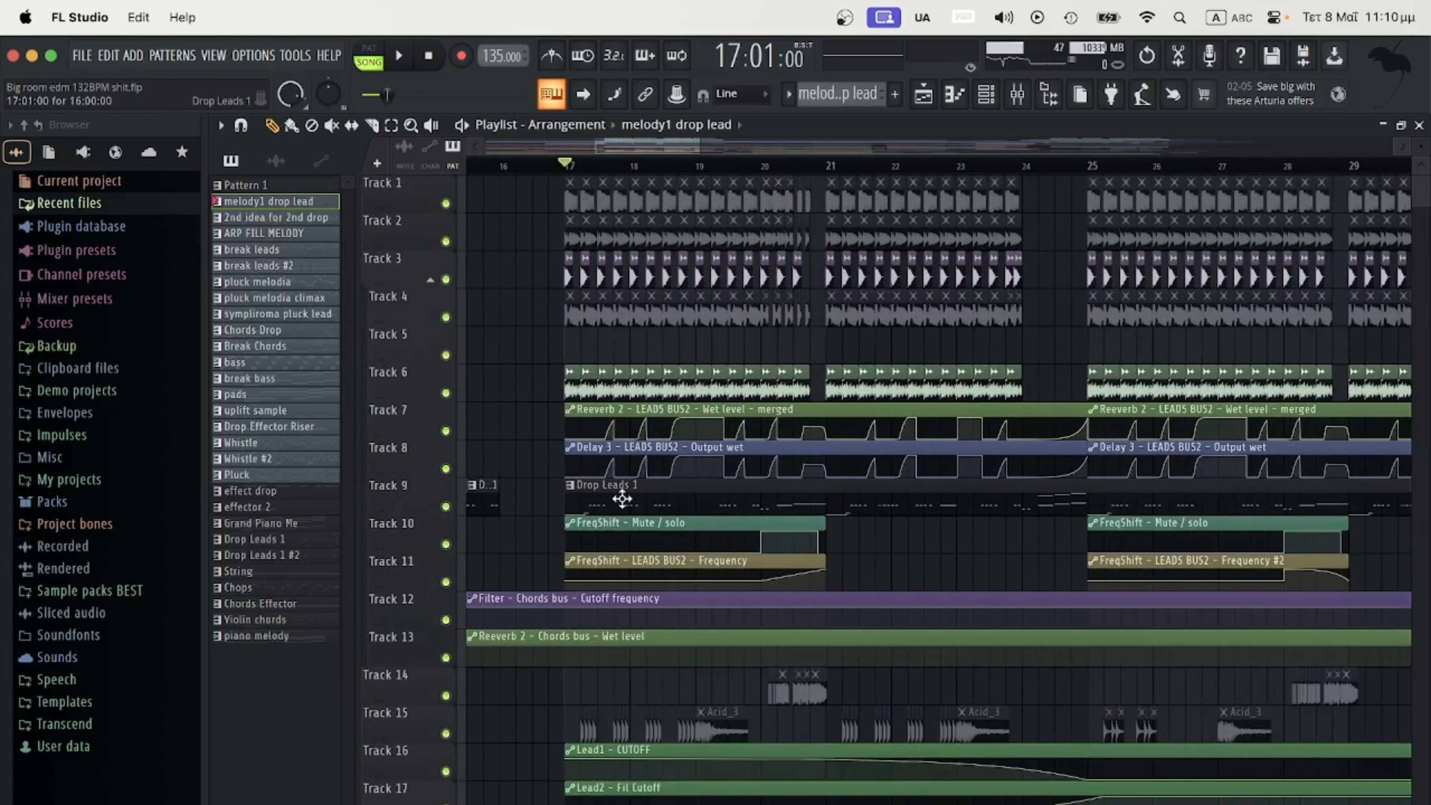
- Reveal the Lead1 channel under the Drop Leads 1 layer and create a DirectWave instrument from it
click(257, 538)
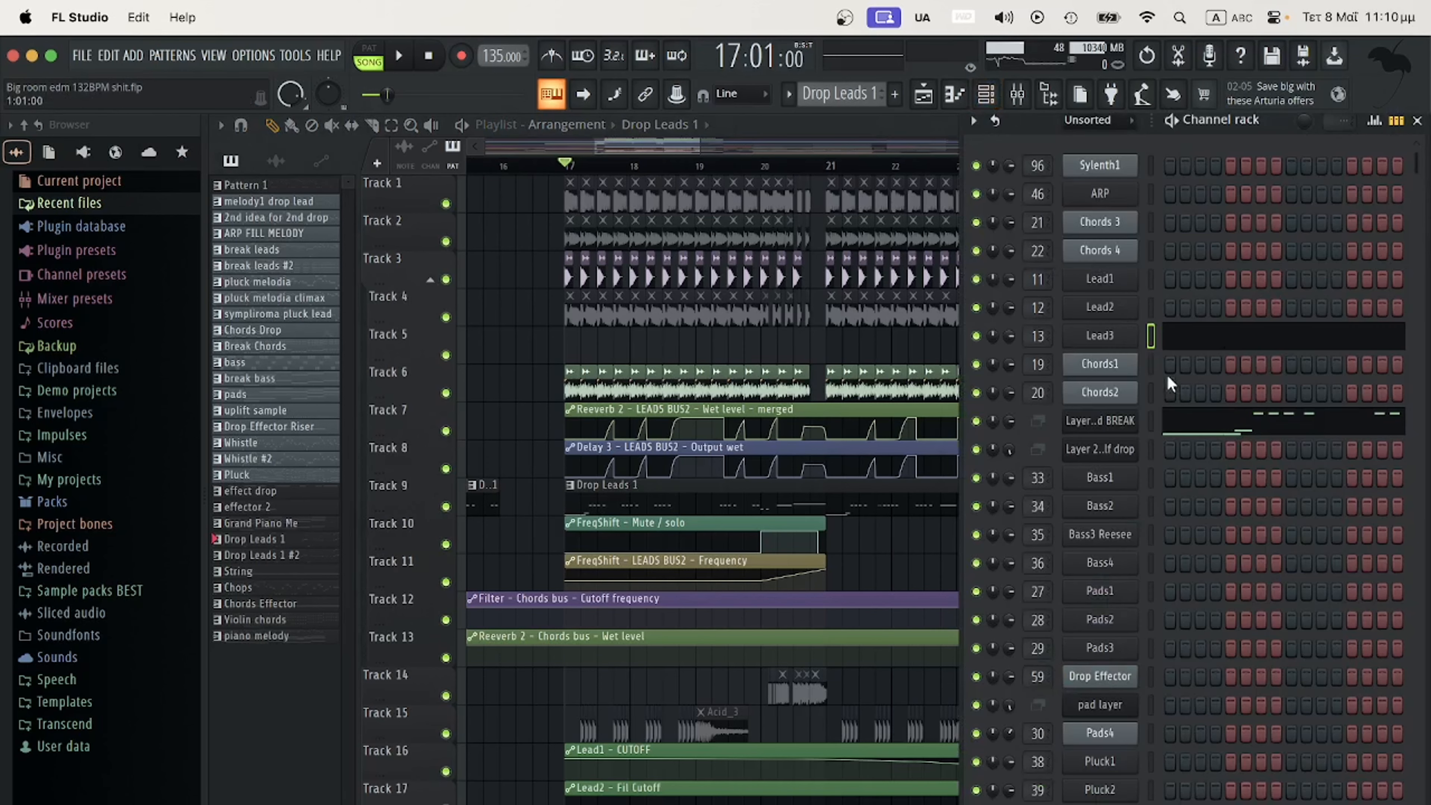
drag(741, 470, 740, 460)
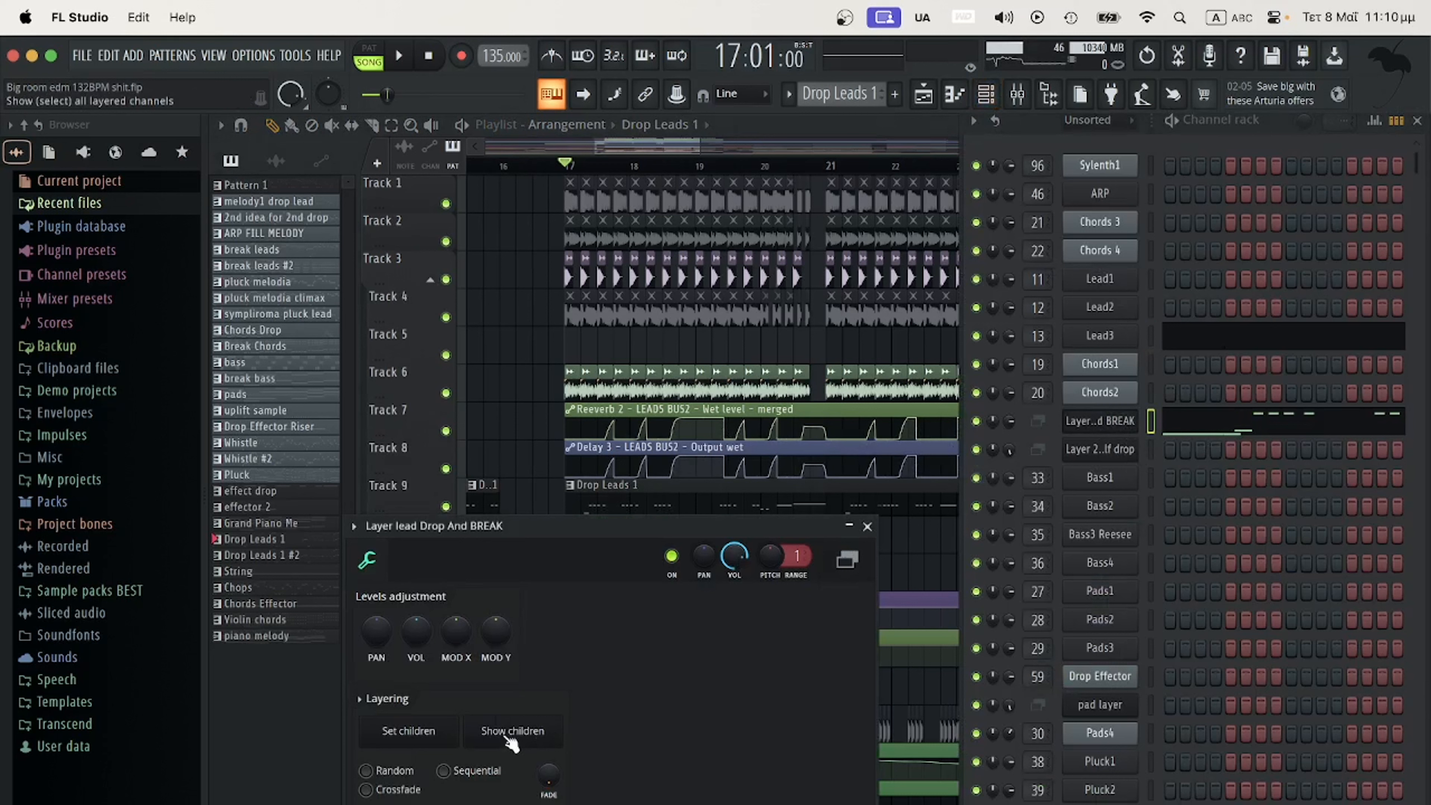
click(1100, 307)
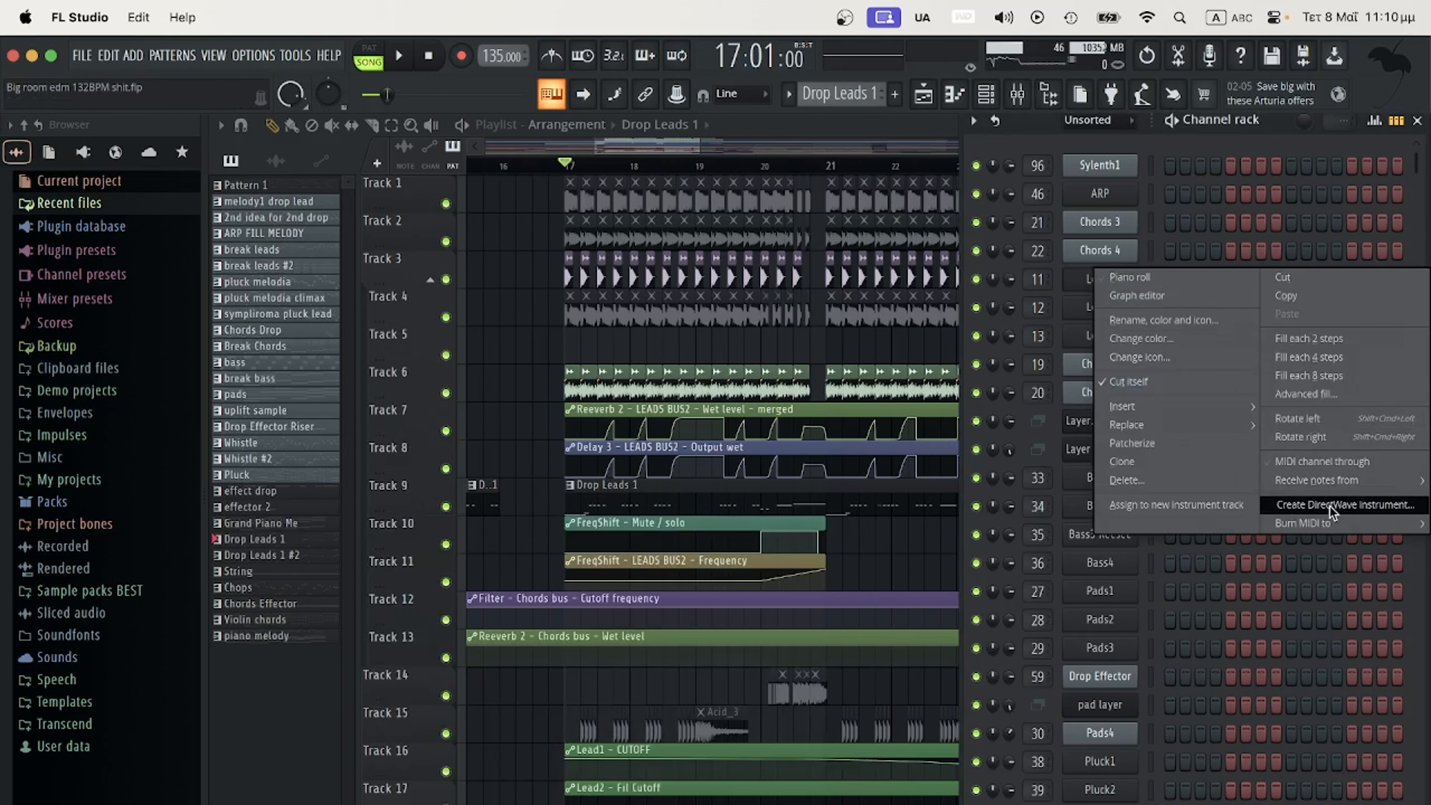
click(1346, 505)
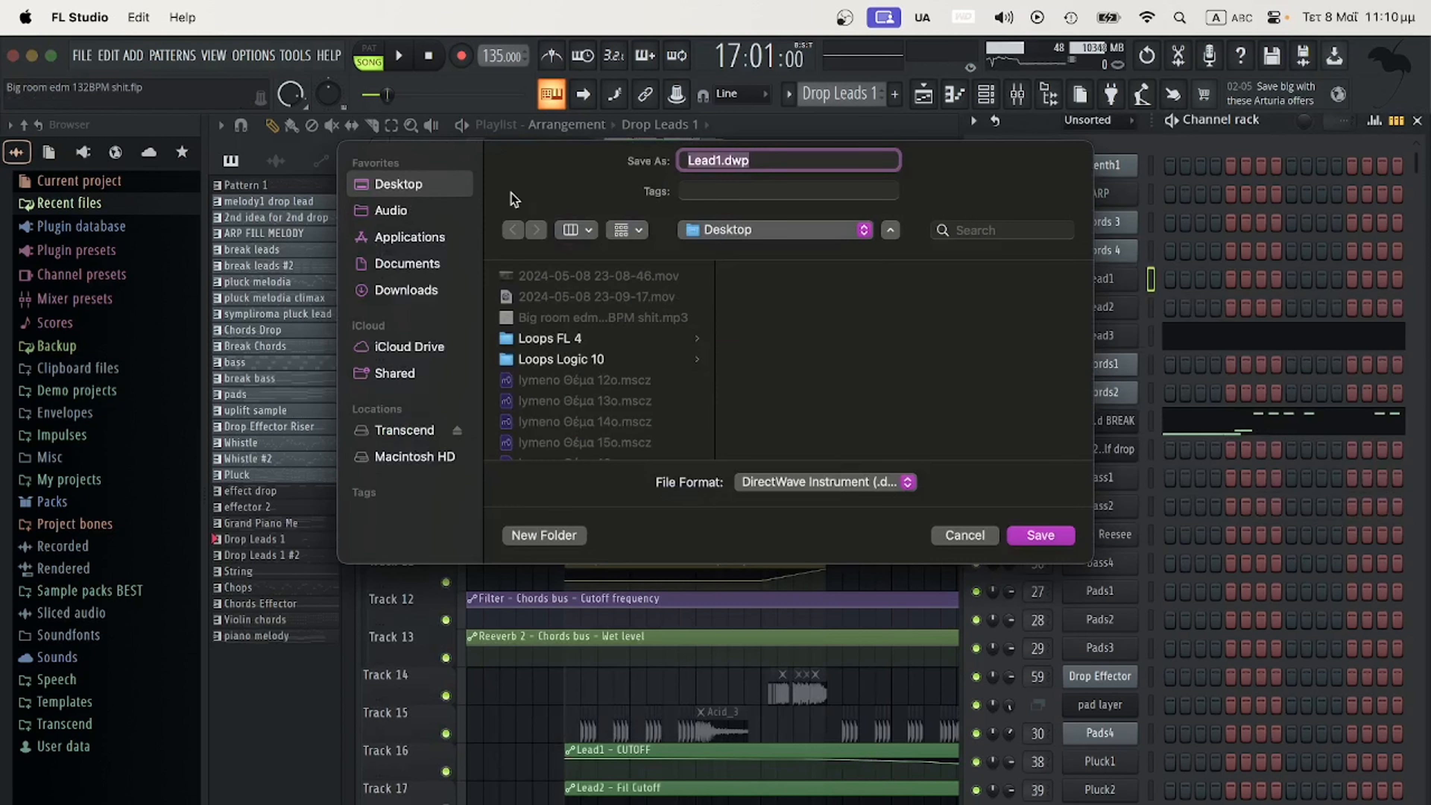
- Save the instrument as Lead1.dwp and start rendering from C0 to G10
click(963, 535)
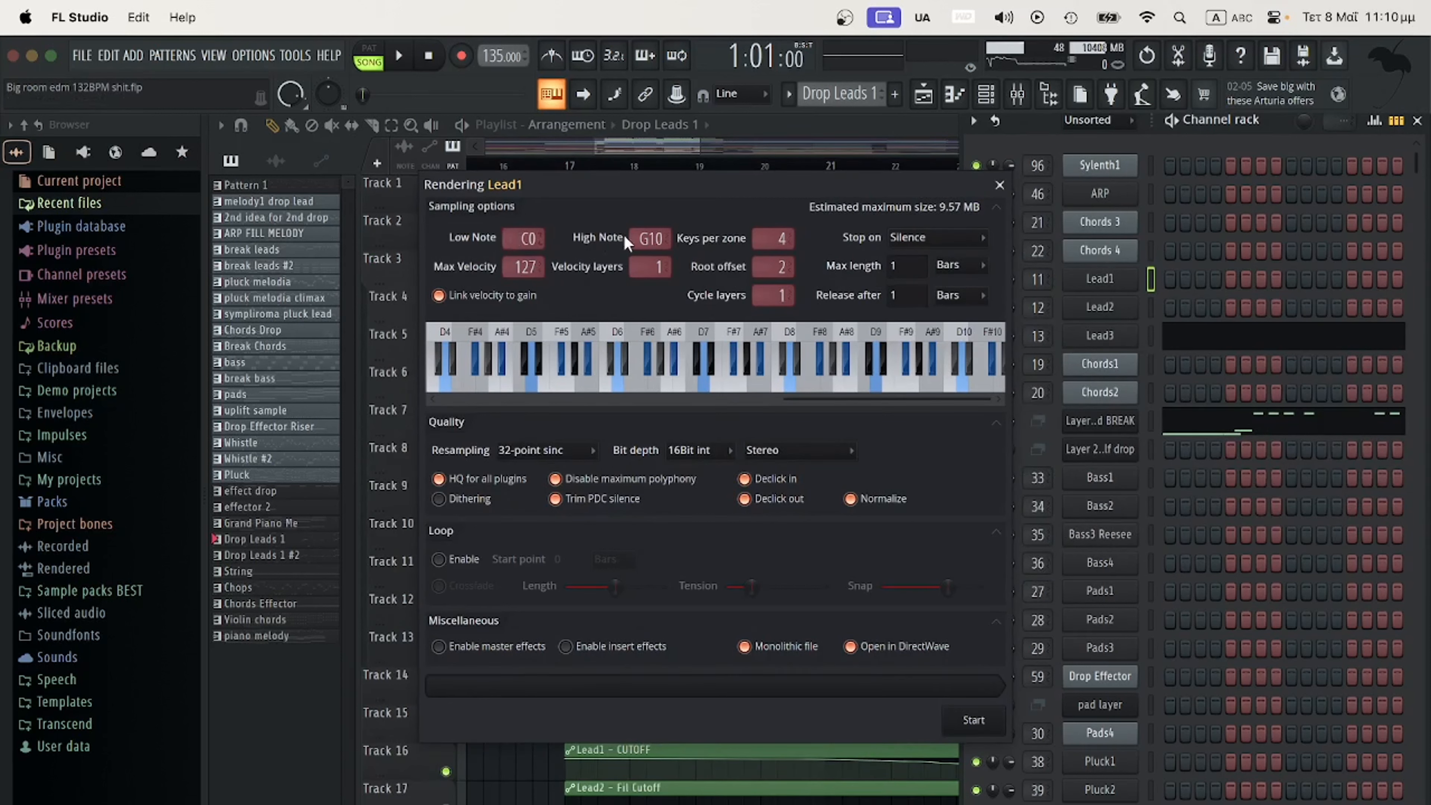
mouse_move(598, 284)
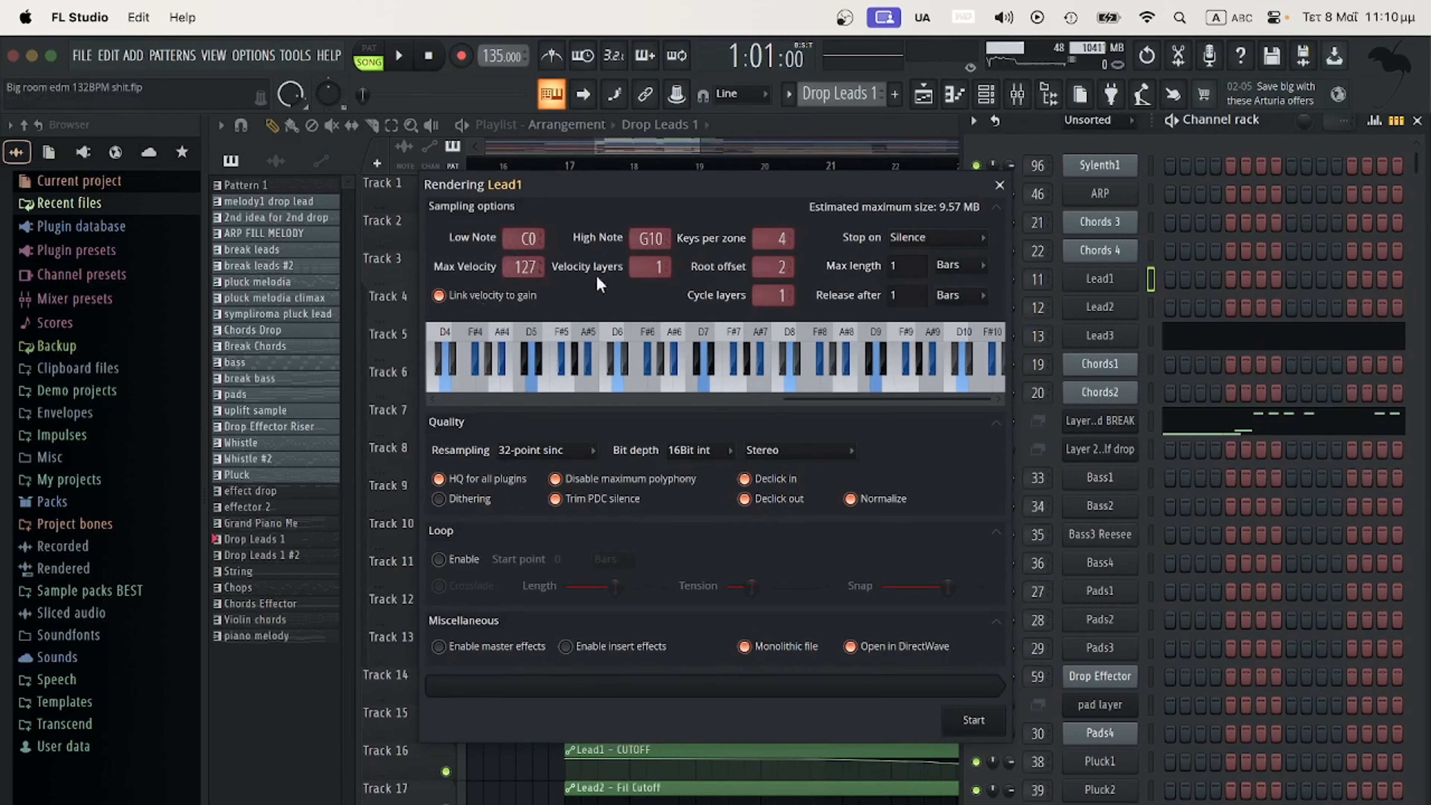
mouse_move(525, 237)
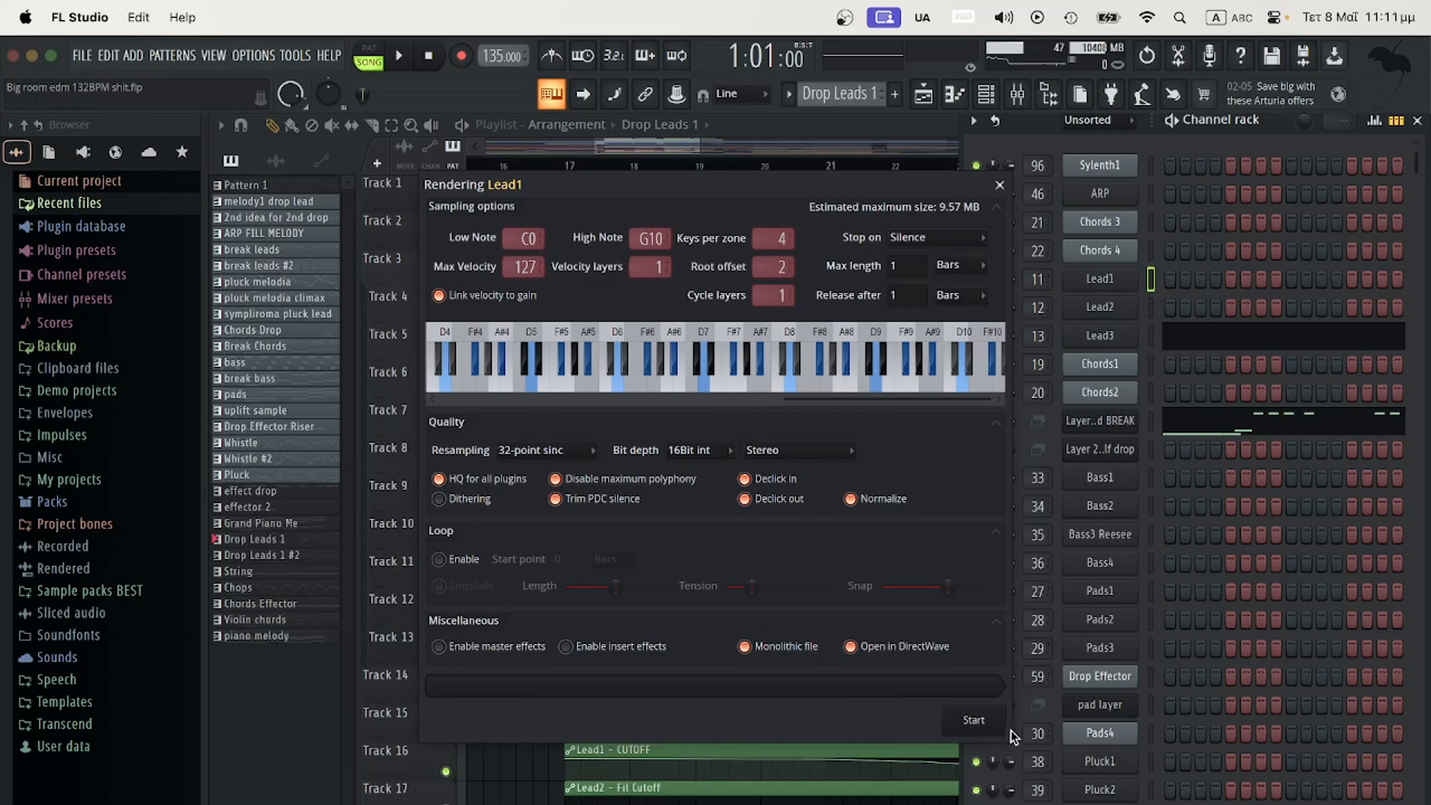
mouse_move(647, 237)
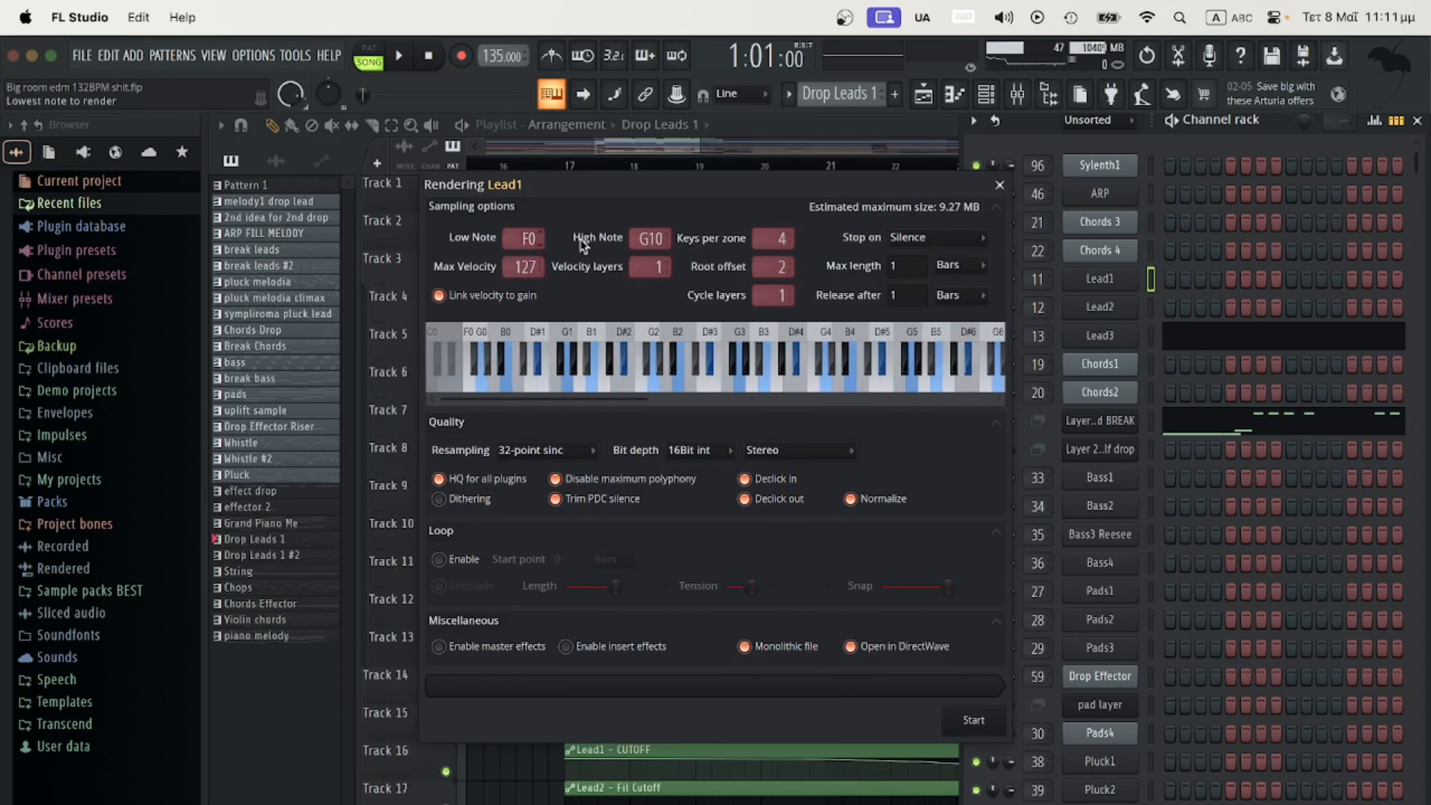
mouse_move(543, 240)
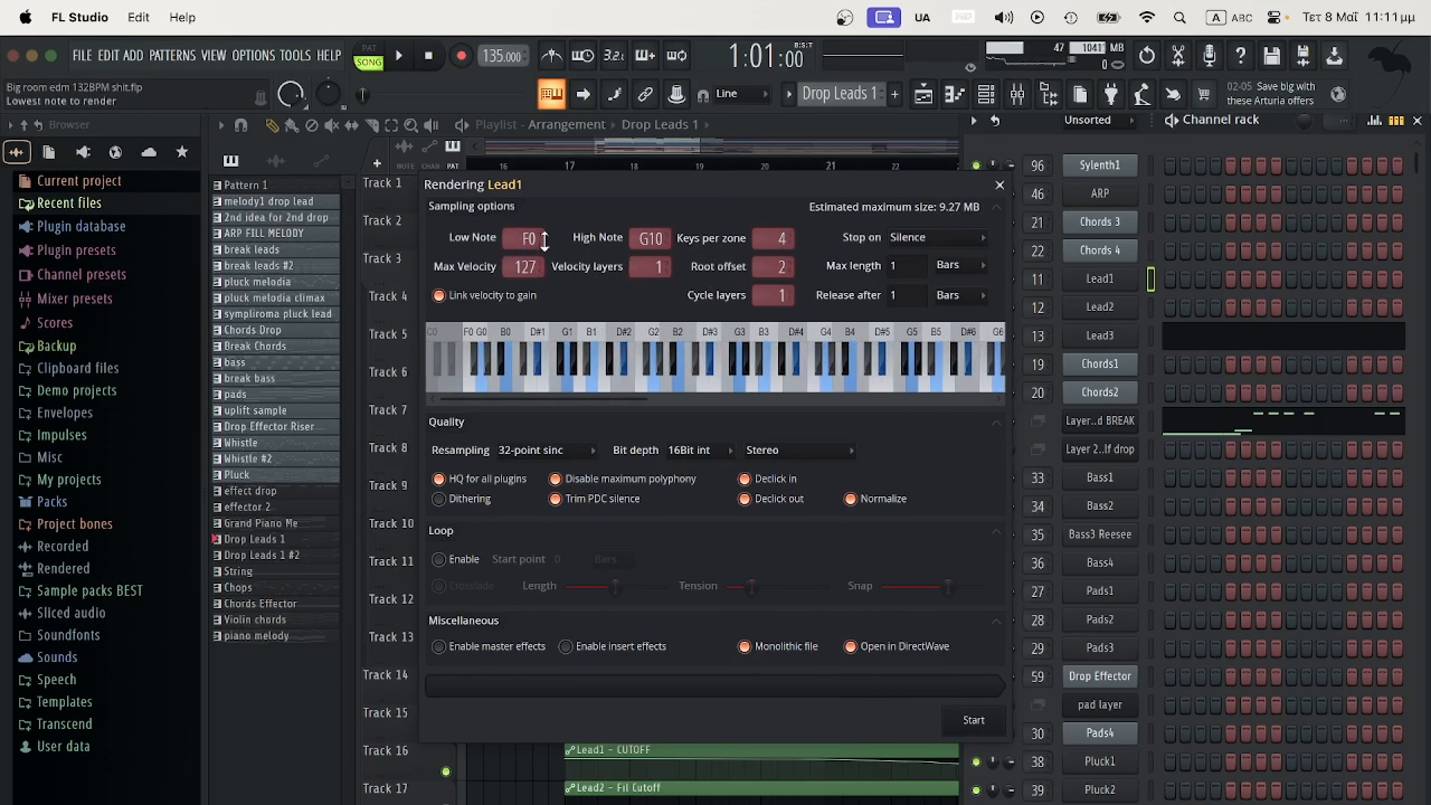
click(544, 241)
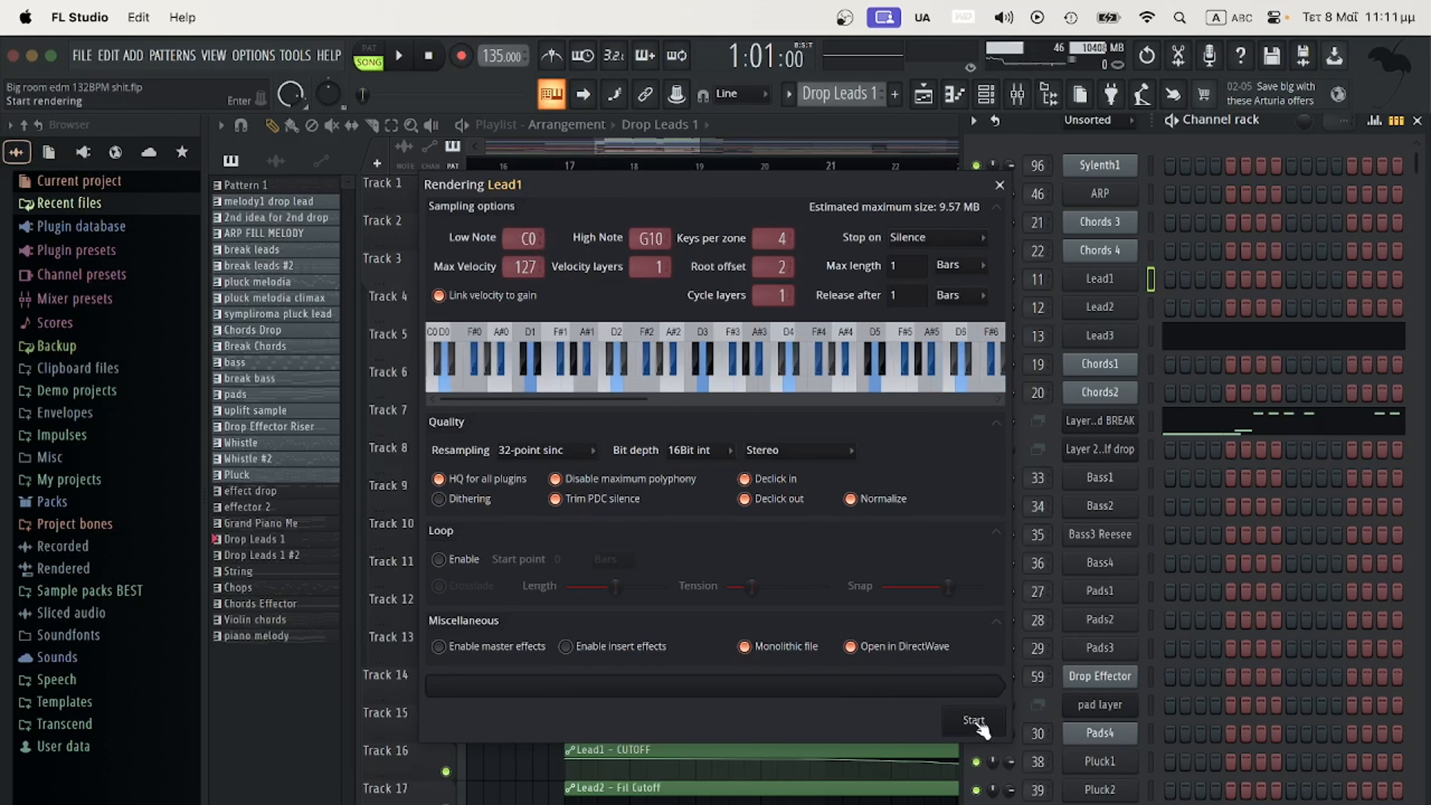
click(972, 720)
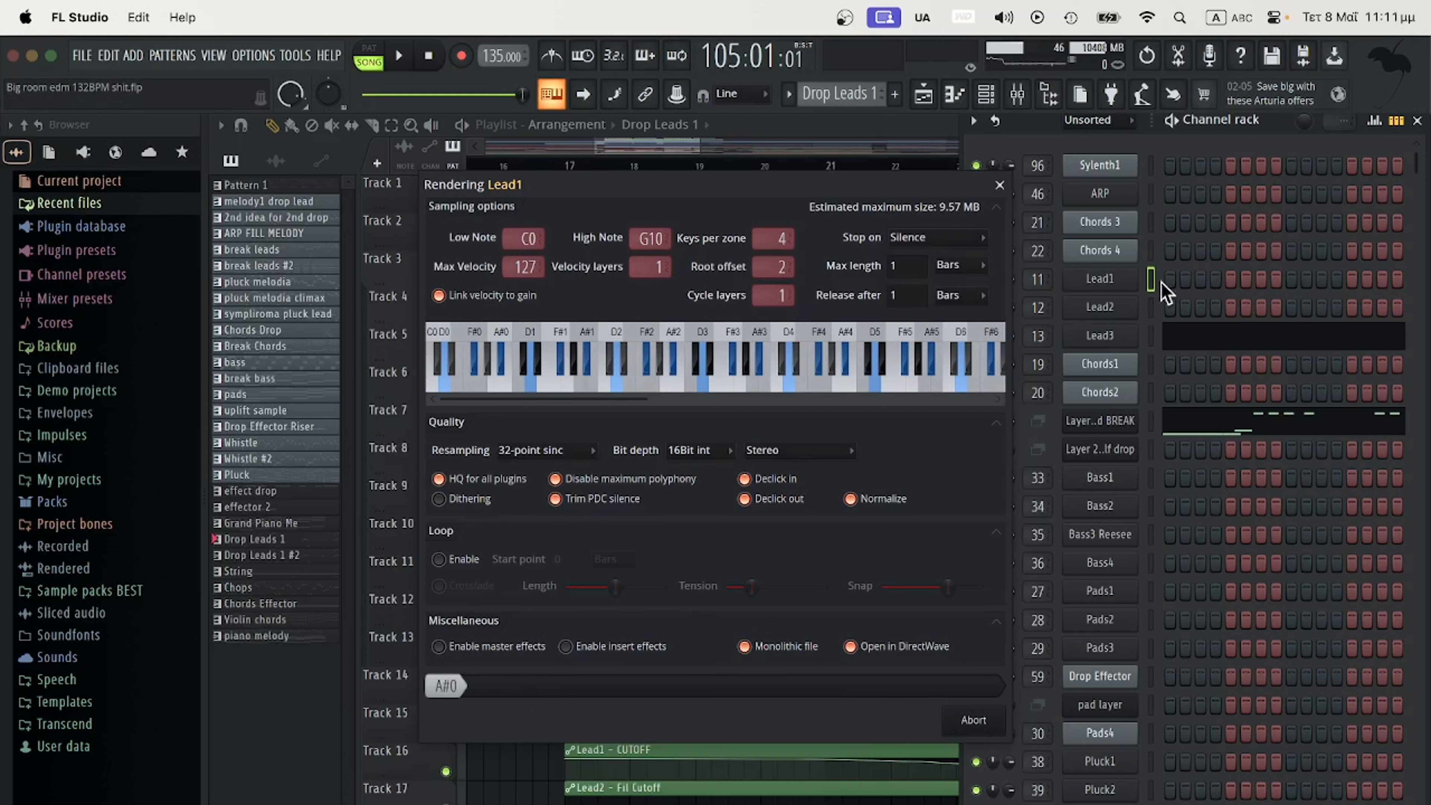
- Let the Lead1 render finish so DirectWave opens with its sampled note zones
click(652, 379)
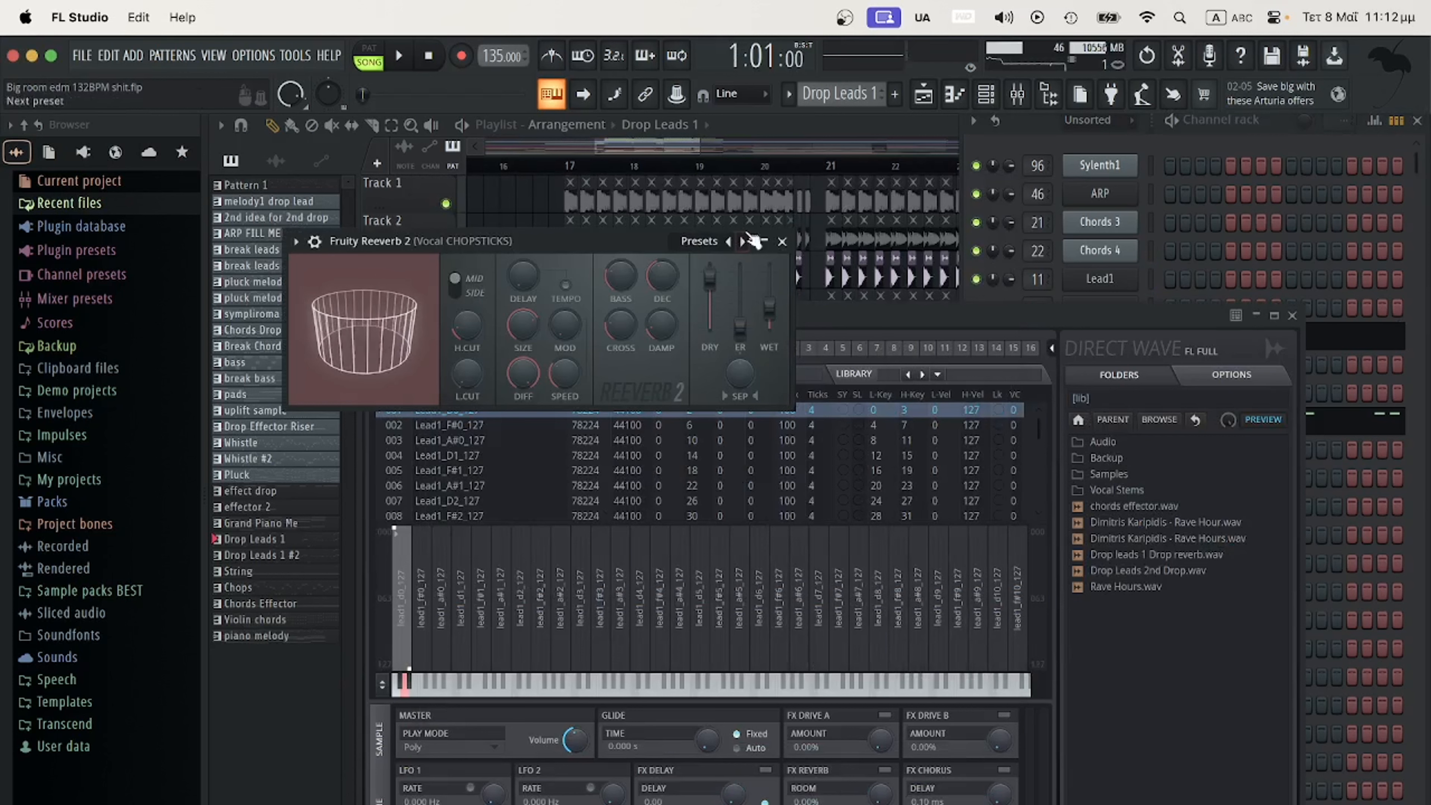
- Save Lead2 as the DirectWave instrument Lead2.dwp and start rendering its samples
click(781, 241)
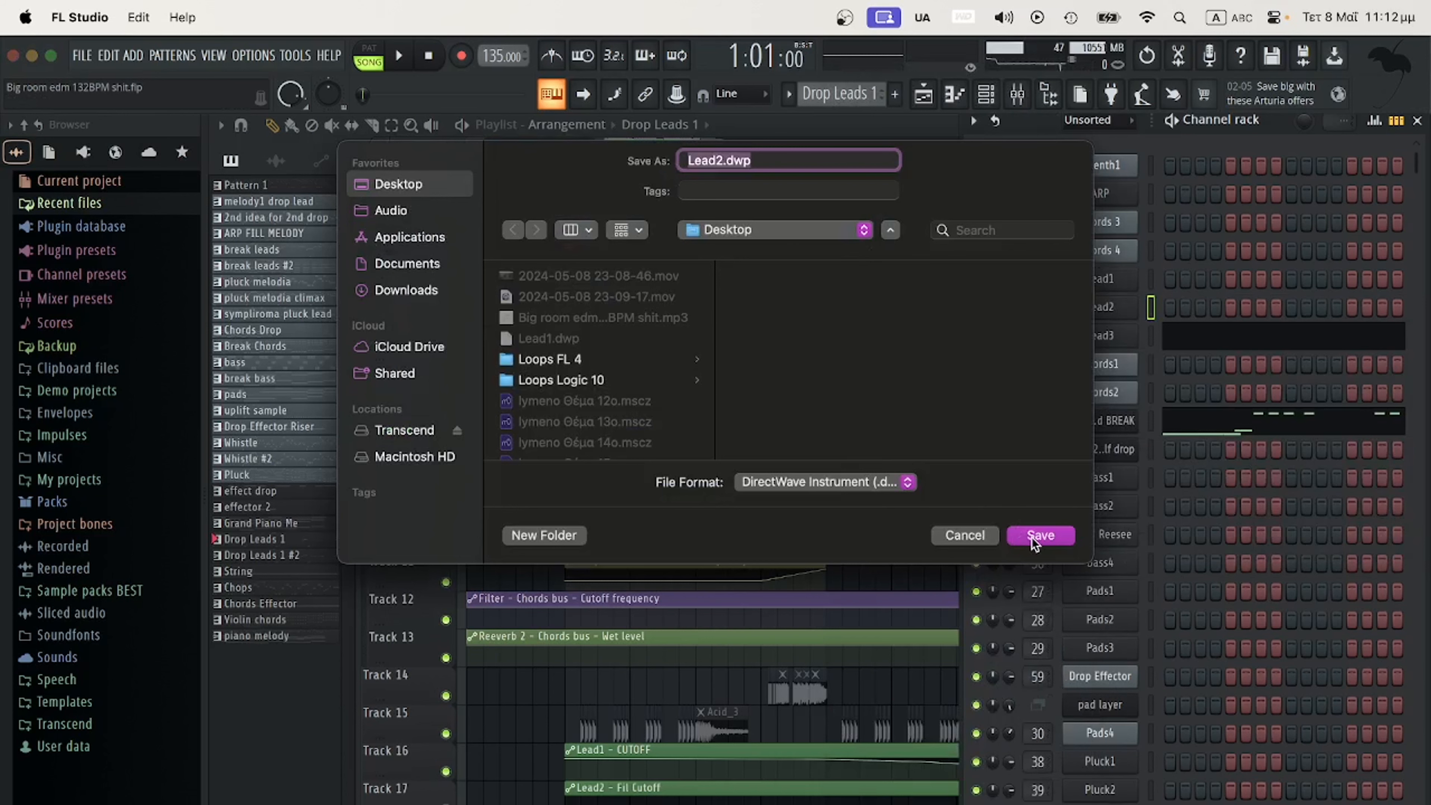
click(1039, 535)
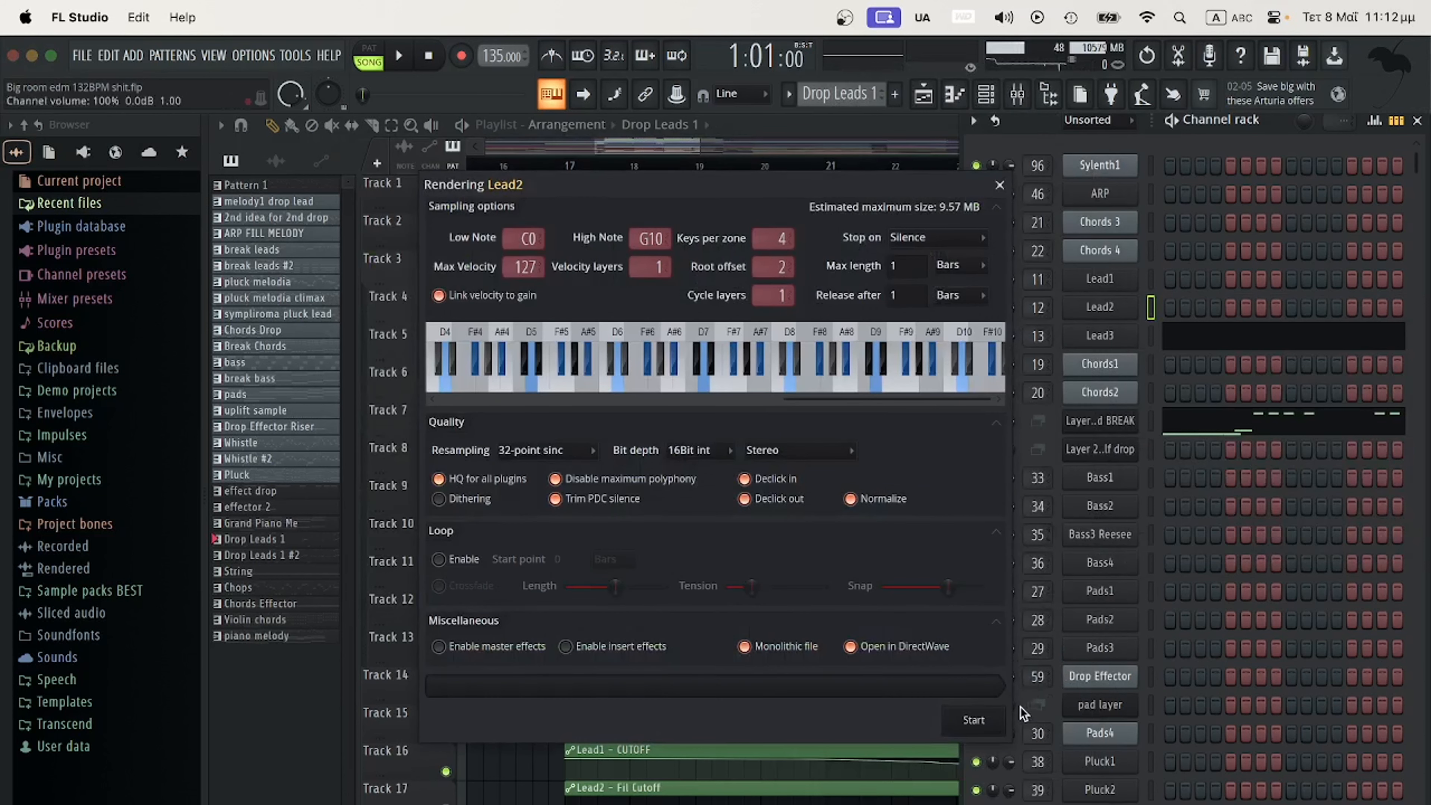
click(972, 720)
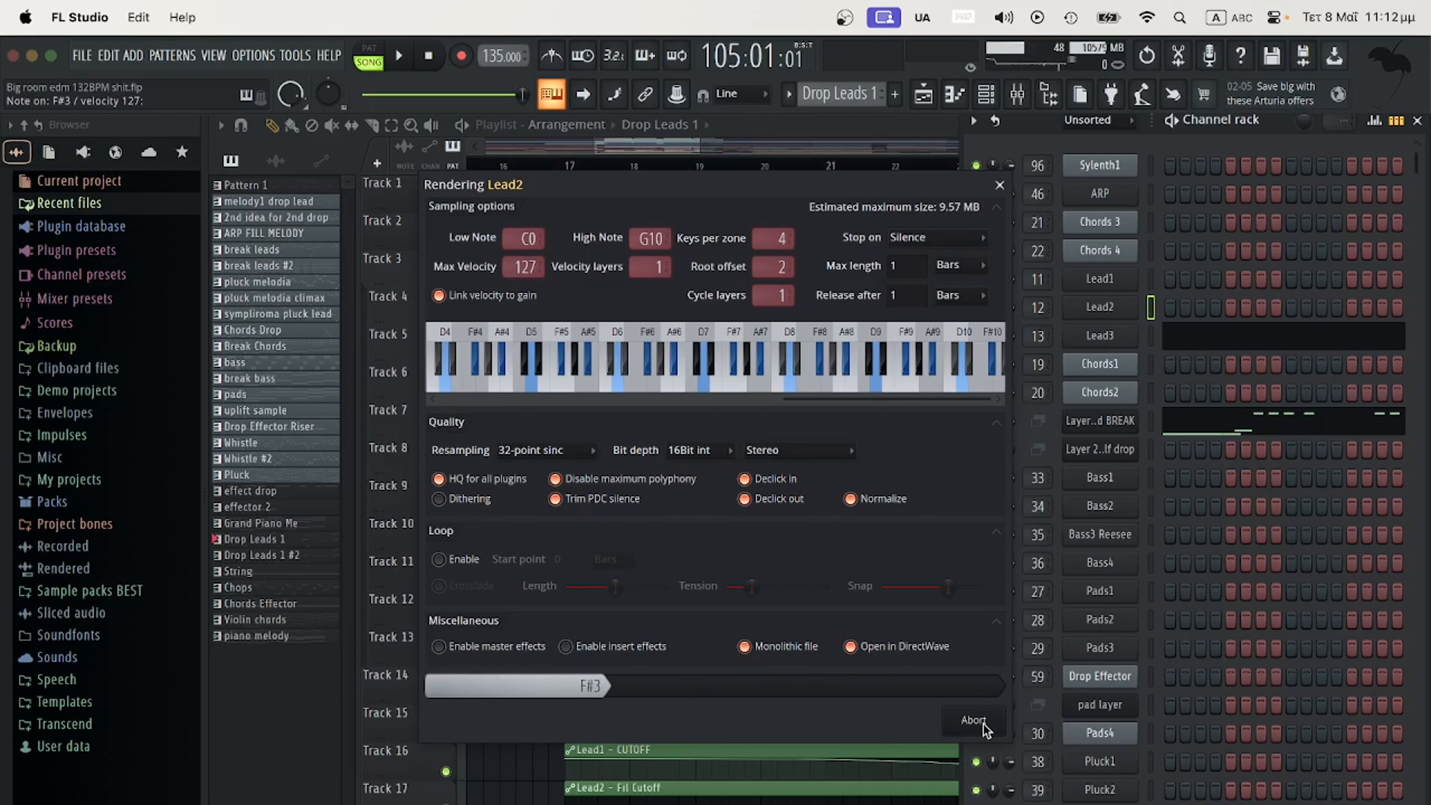
- Export the project as a zipped loop package to the Desktop
click(83, 56)
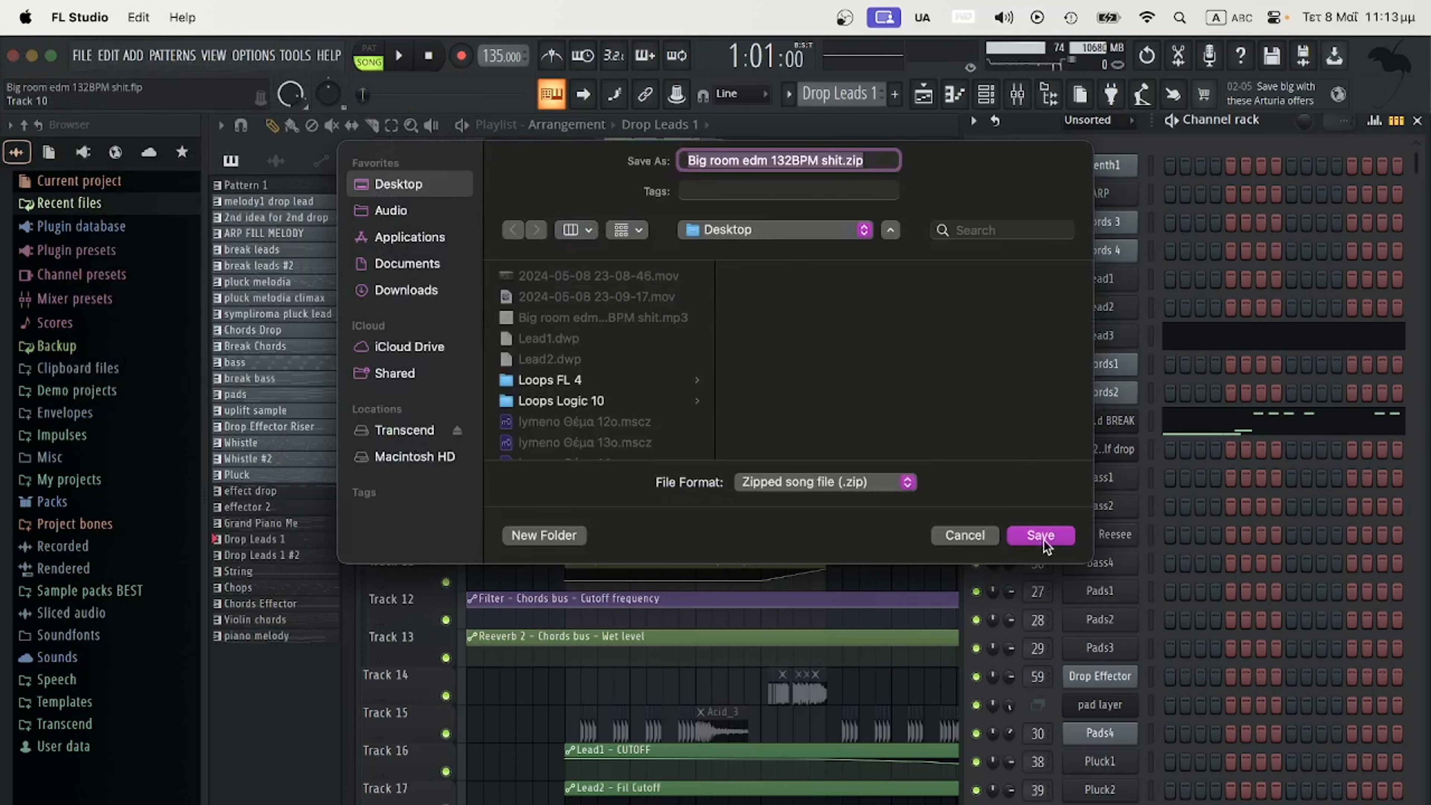
click(1039, 535)
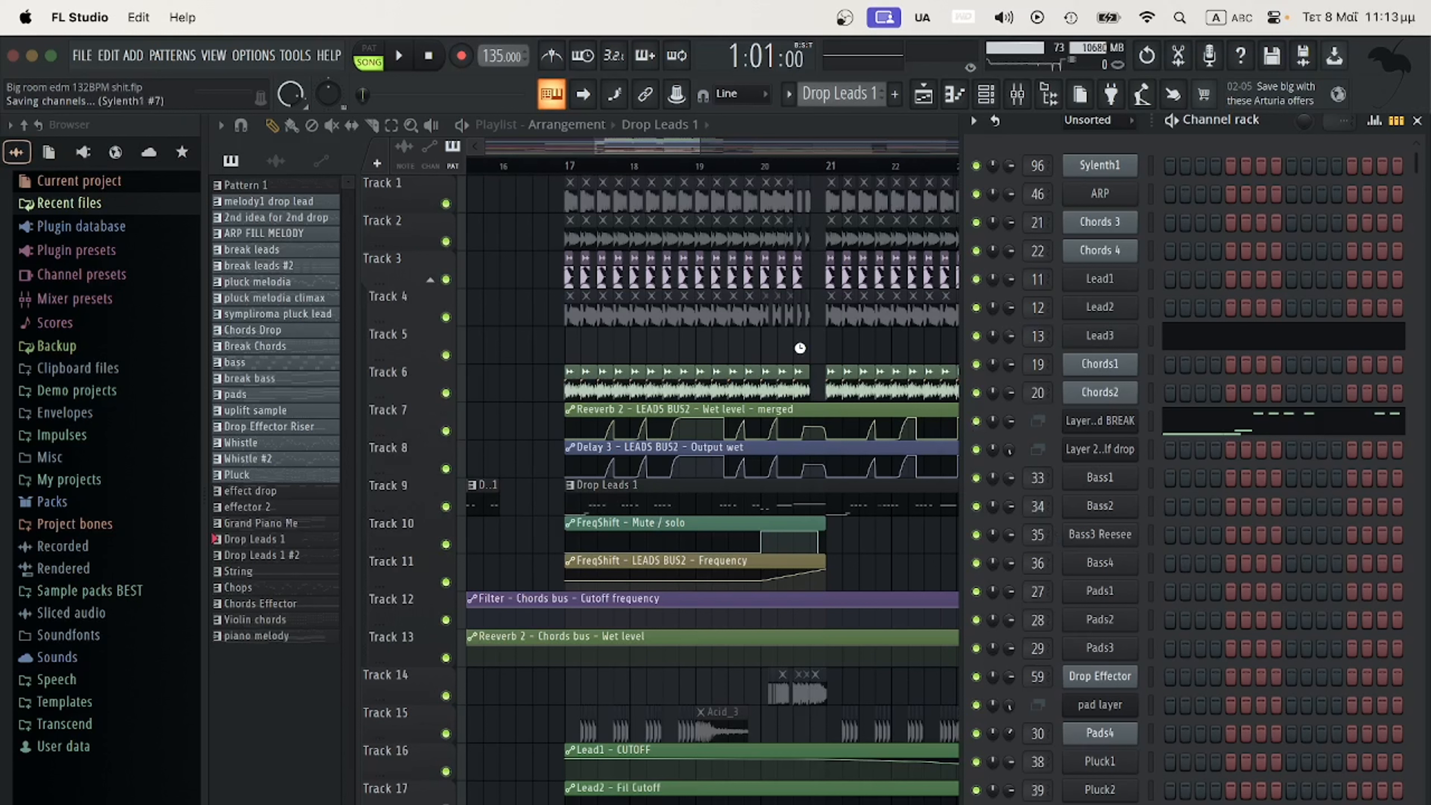